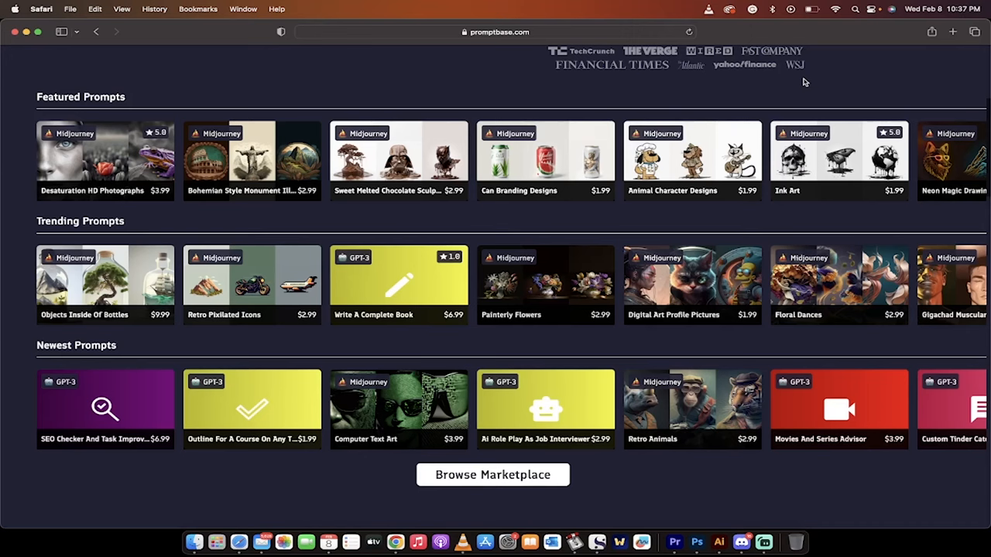
- Browse the Marketplace page's prompt sections with their sort, model and category filters
scroll("up", 3)
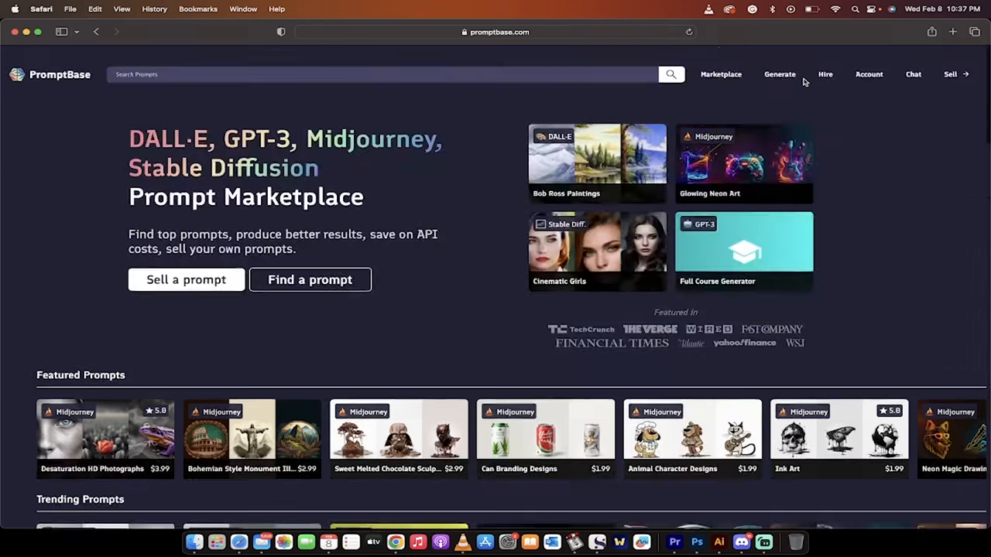
scroll("down", 3)
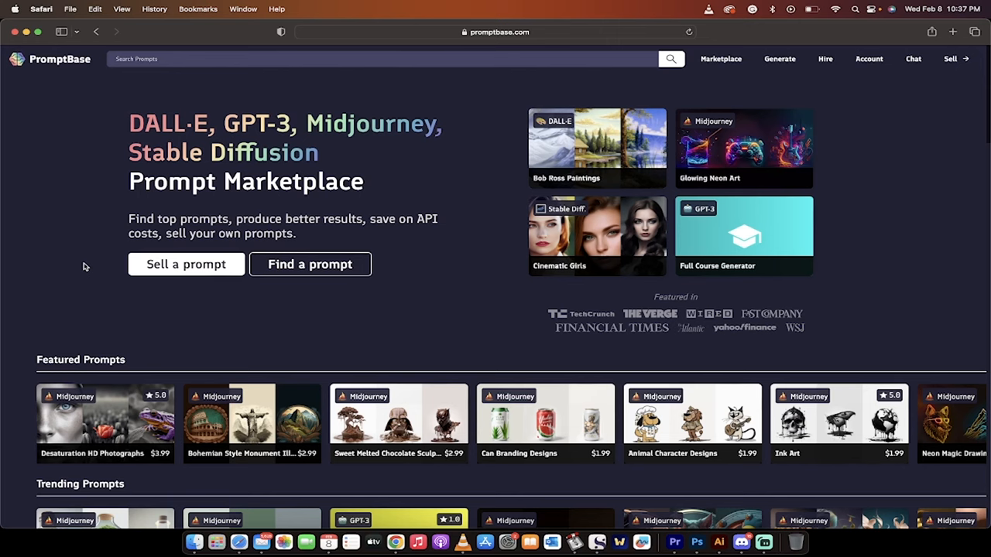
mouse_move(308, 189)
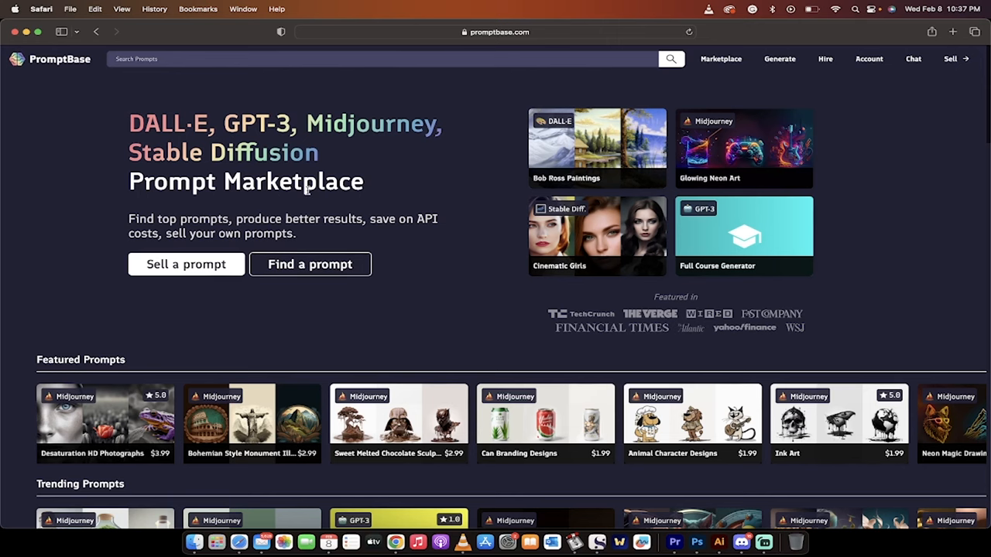
scroll("down", 3)
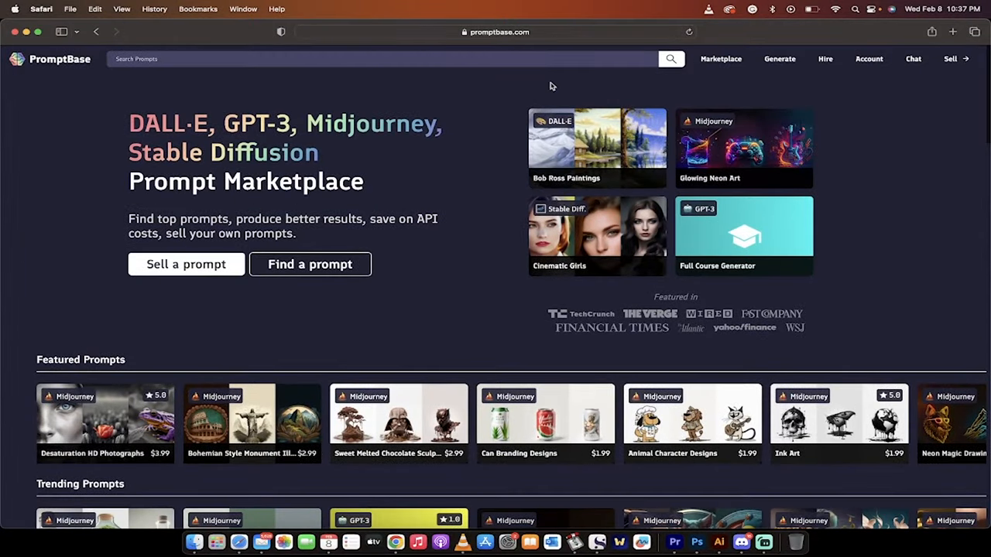
mouse_move(687, 62)
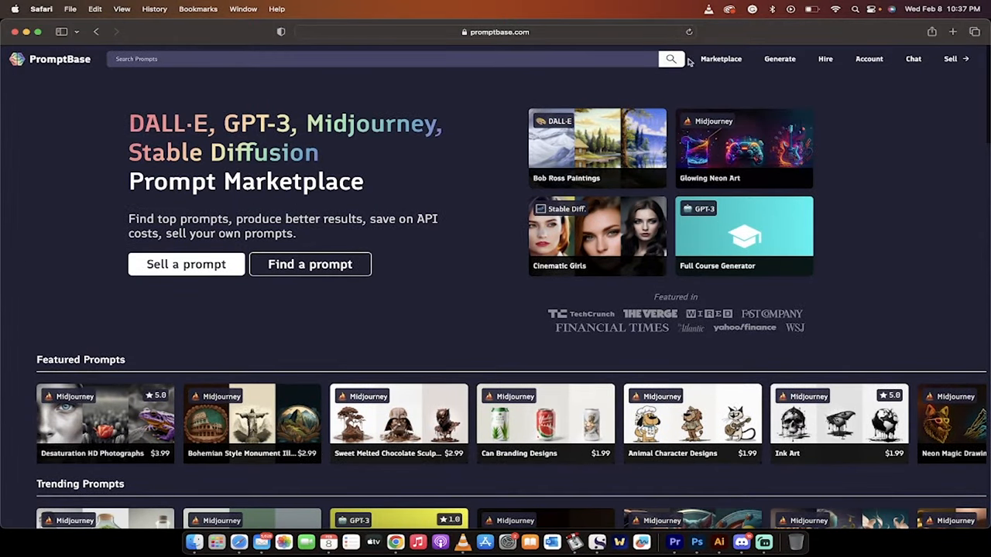
left_click(722, 59)
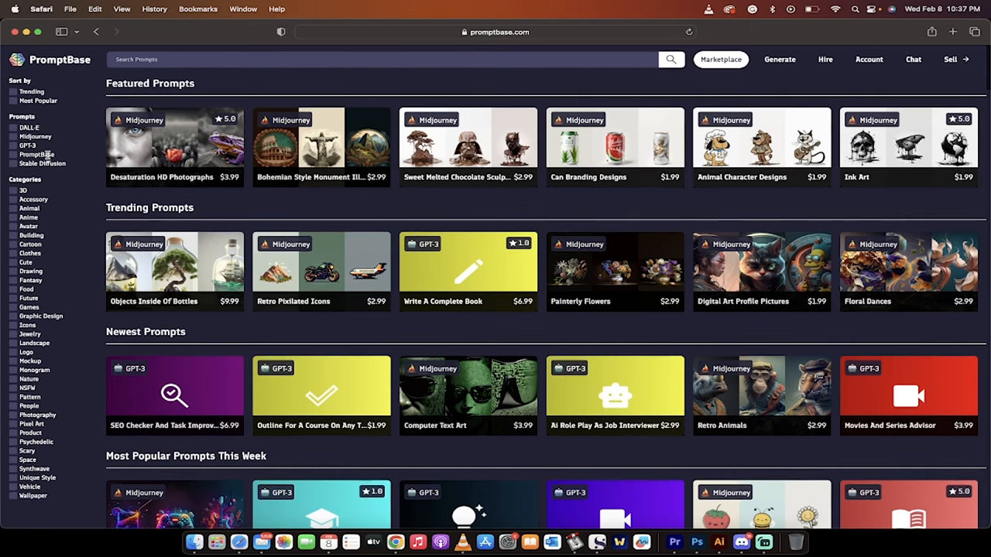
scroll("down", 3)
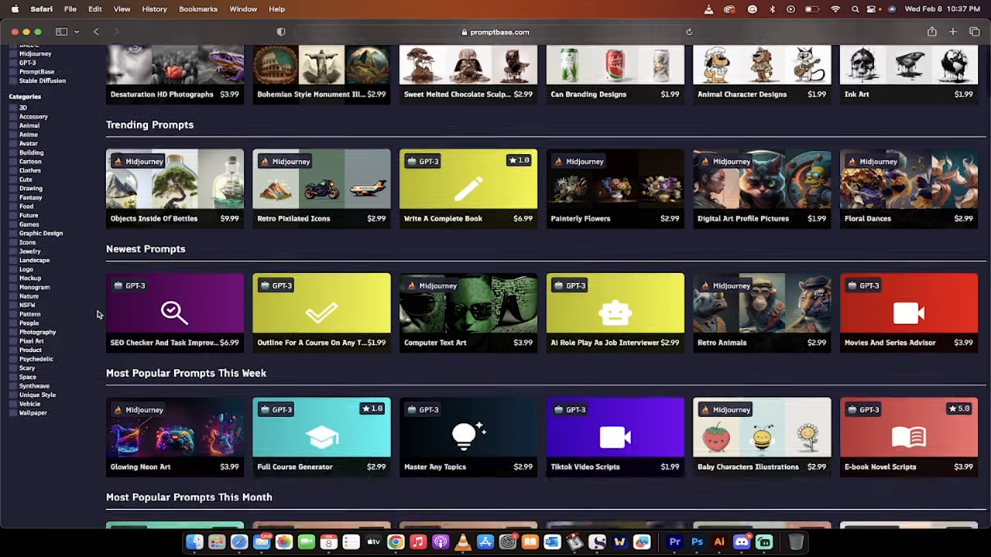
scroll("up", 3)
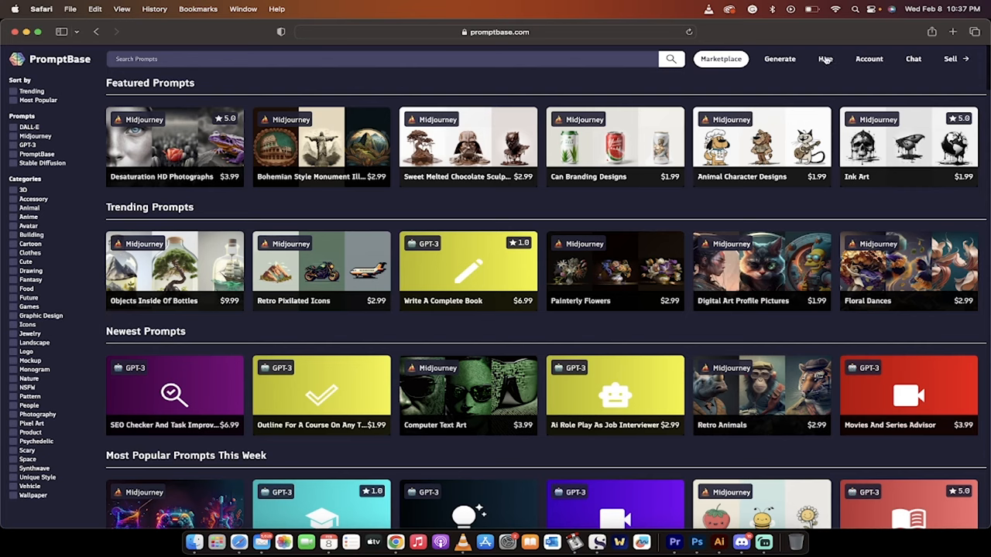
- Review the purchased Website Mockups prompt's text and example images, then return home via the logo
left_click(868, 59)
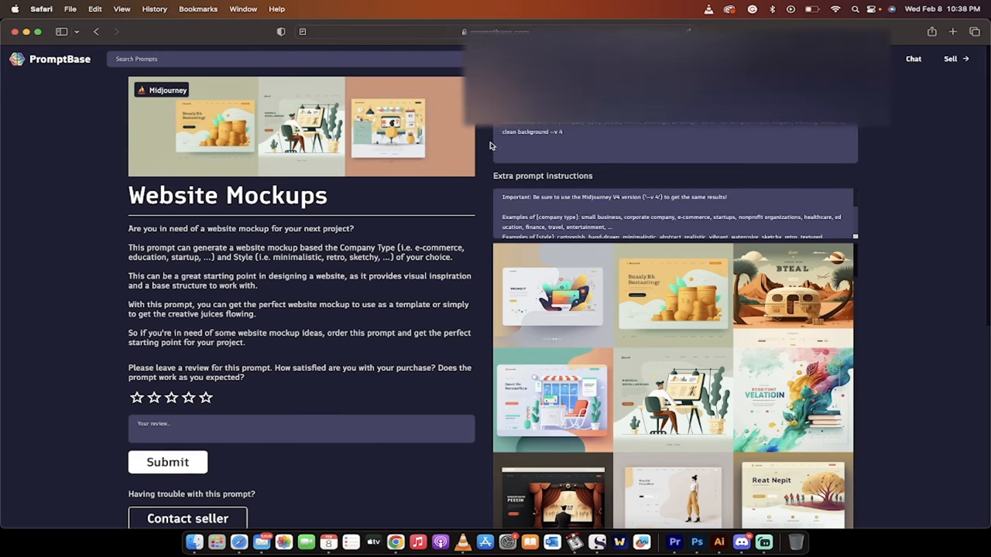
scroll("down", 3)
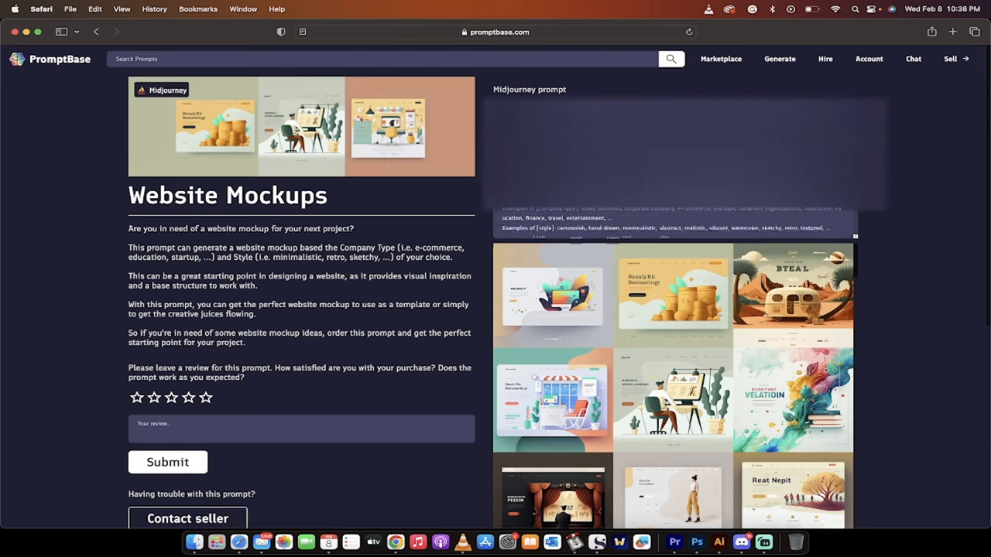
scroll("down", 3)
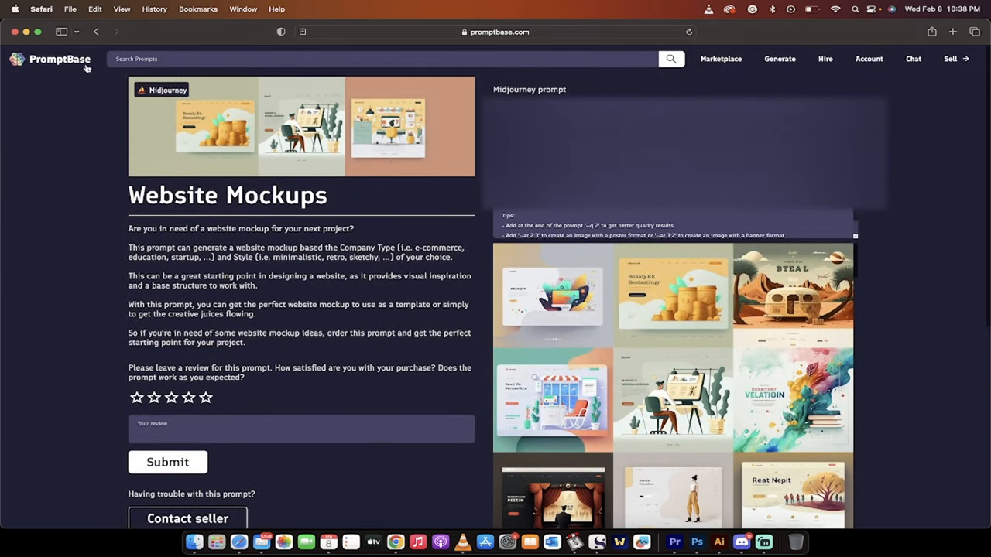
left_click(59, 59)
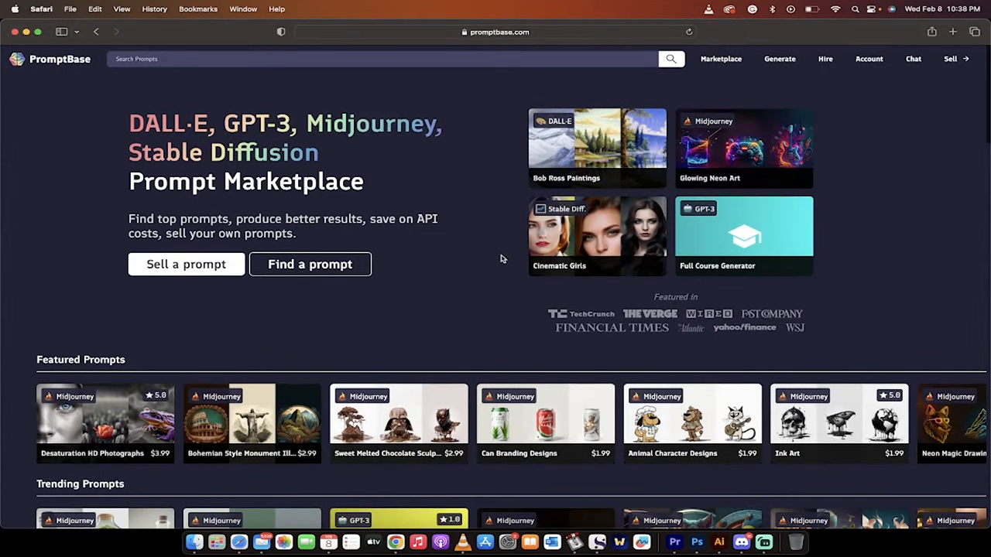
mouse_move(680, 446)
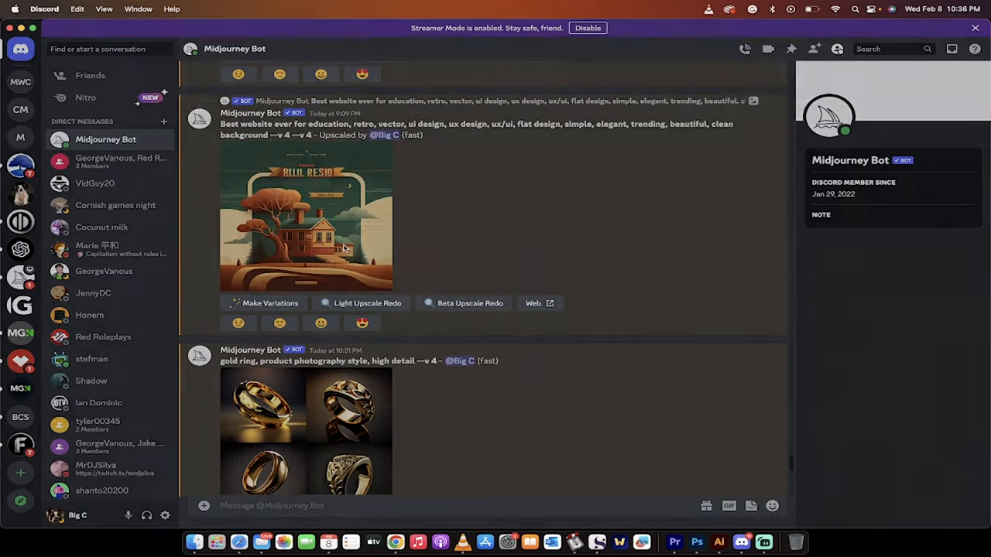
- Enlarge the upscaled Midjourney mockup, then search PromptBase for 'dog' and pick Adorable Cats And Dogs
left_click(307, 220)
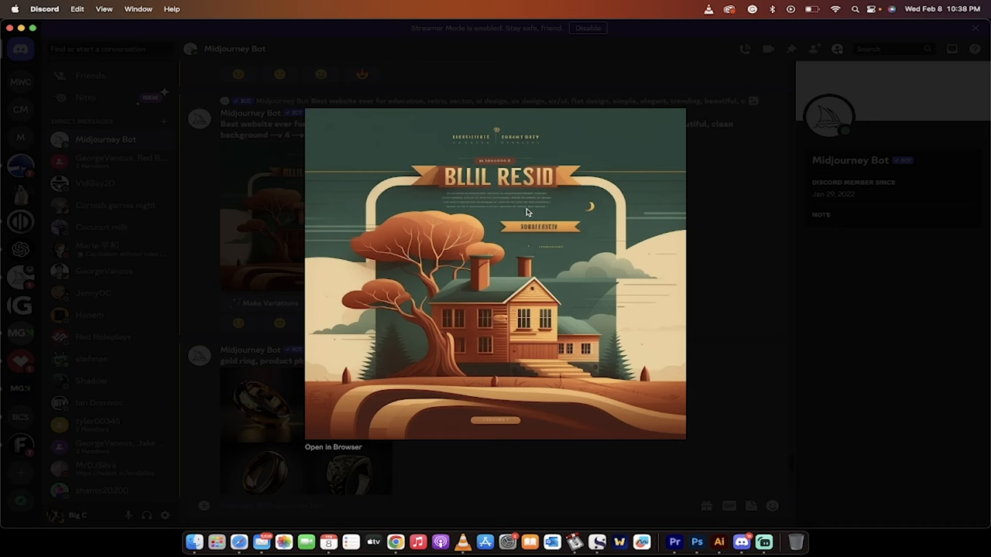
mouse_move(719, 337)
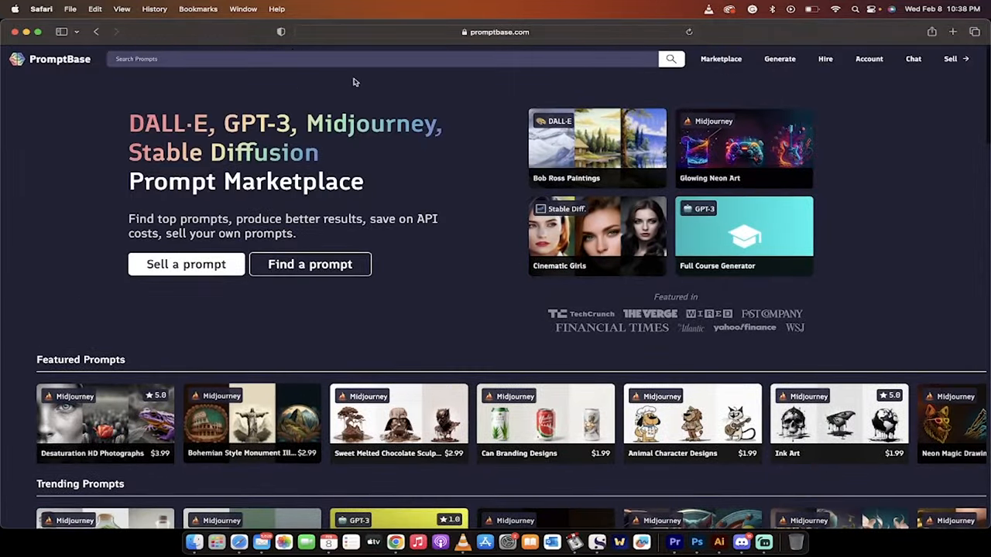
left_click(300, 59)
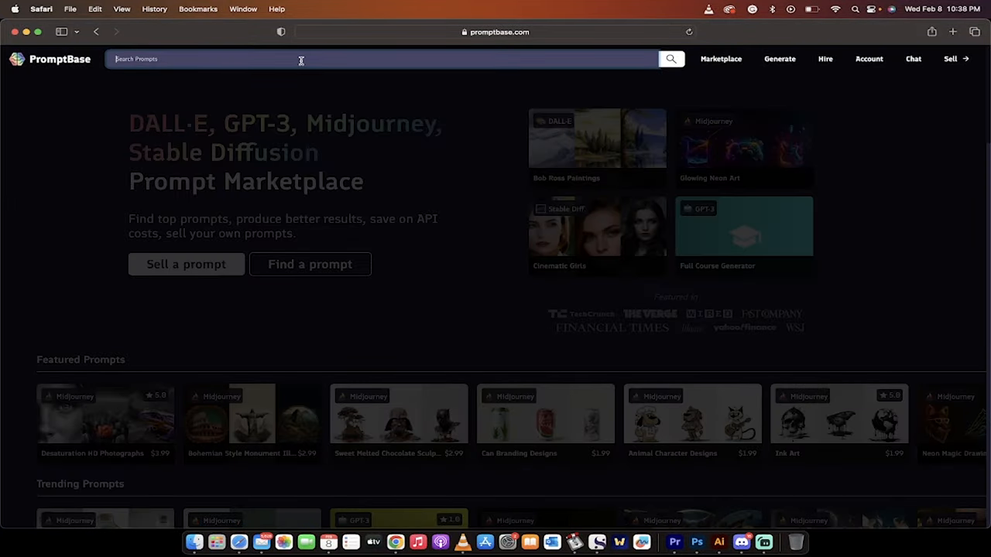
type("dog")
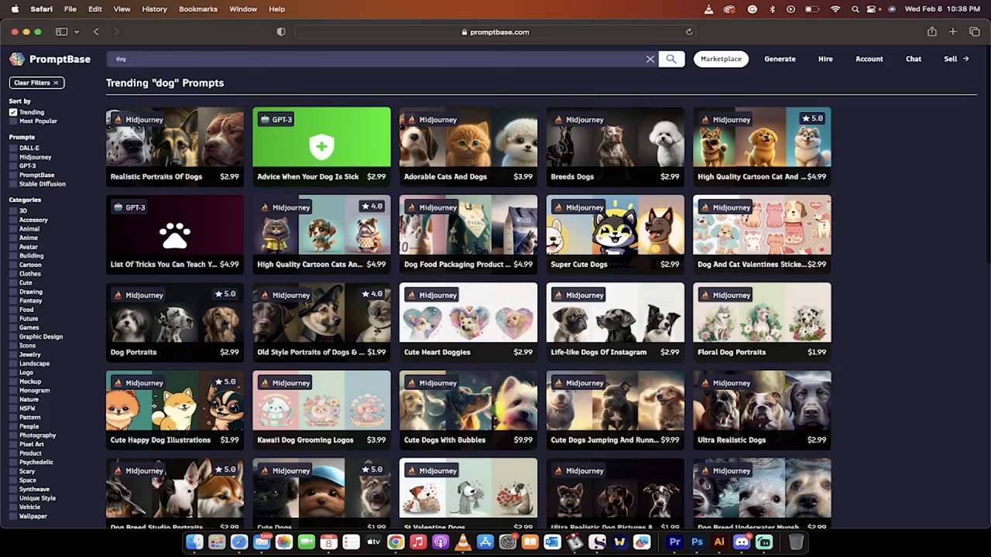
mouse_move(447, 133)
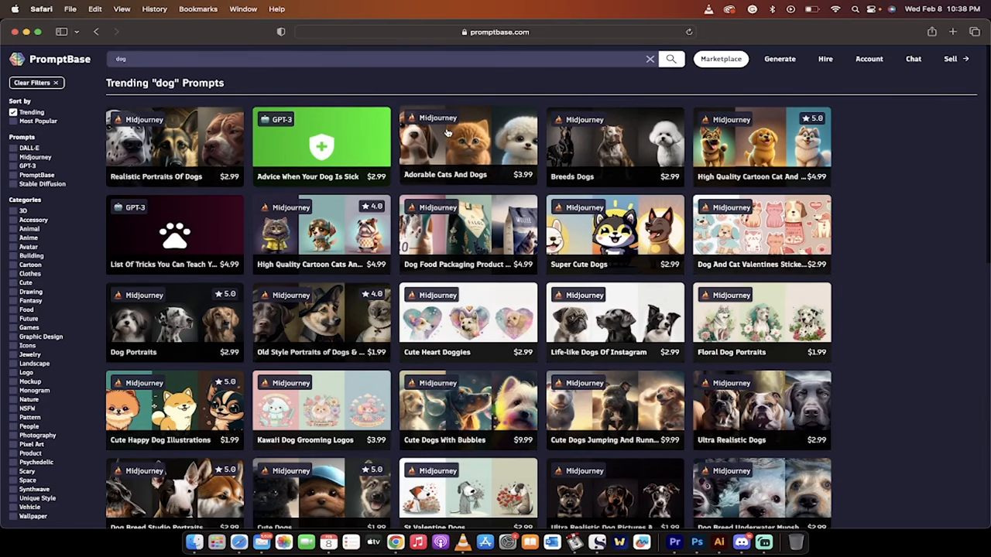
left_click(468, 142)
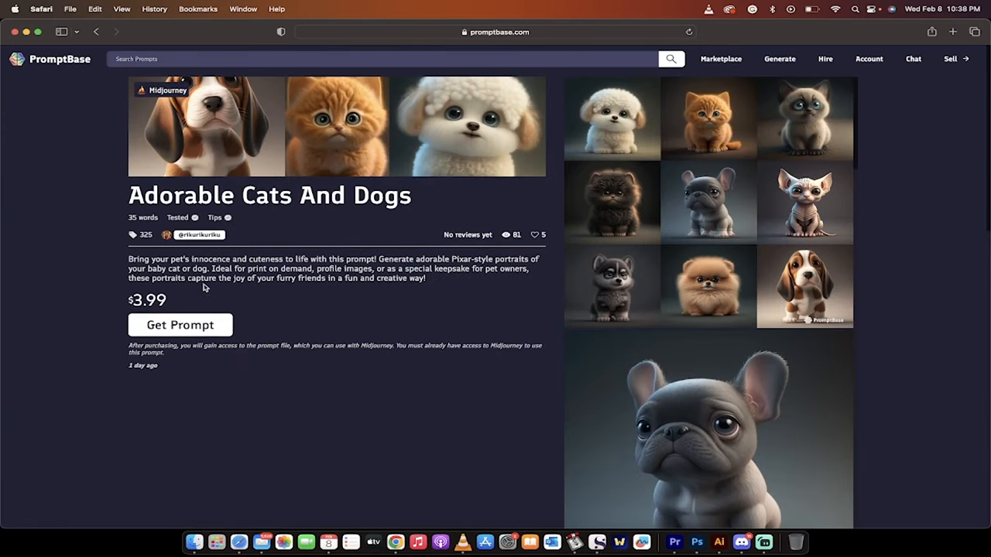
- Scroll the Adorable Cats And Dogs examples, then enlarge the Discord grid of Pixar-style cartoon puppies
scroll("down", 3)
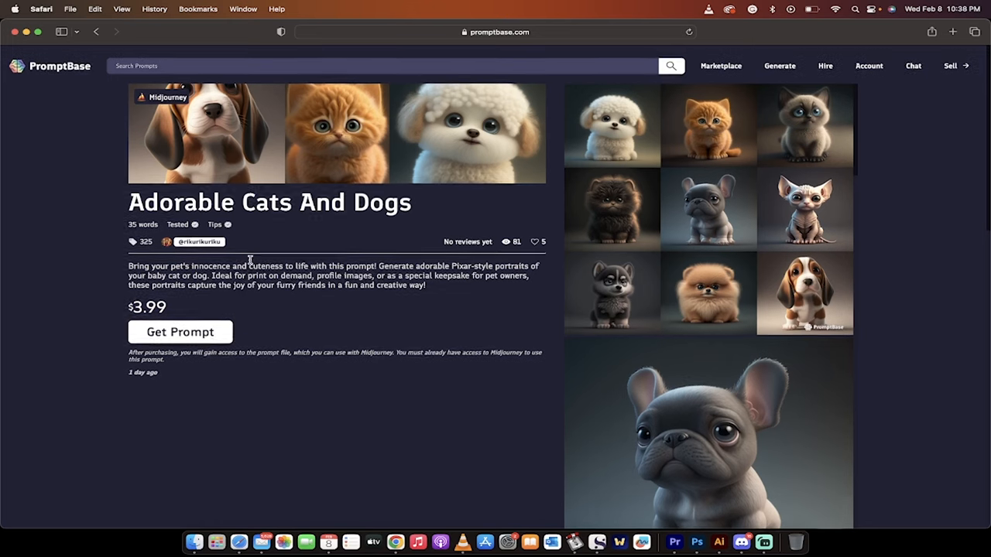
scroll("down", 3)
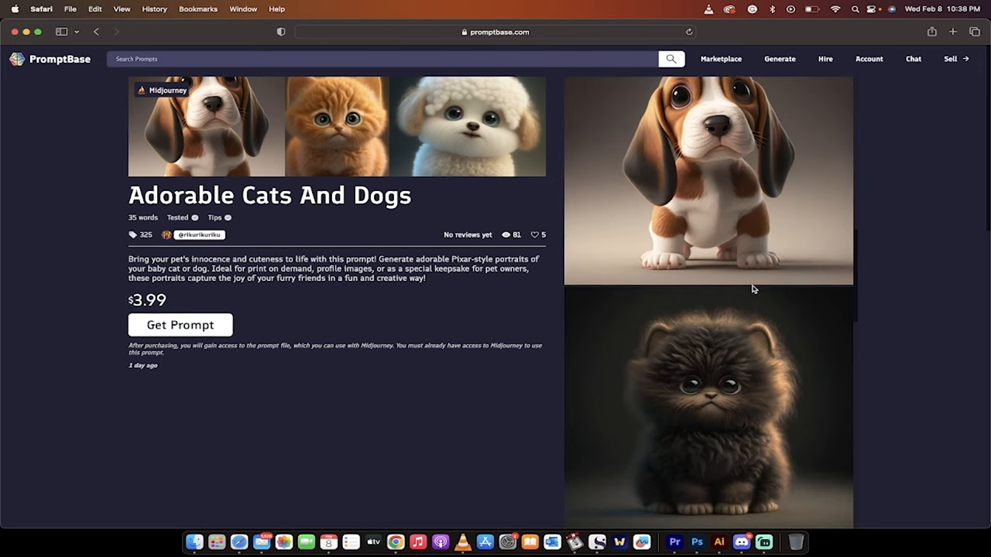
scroll("down", 3)
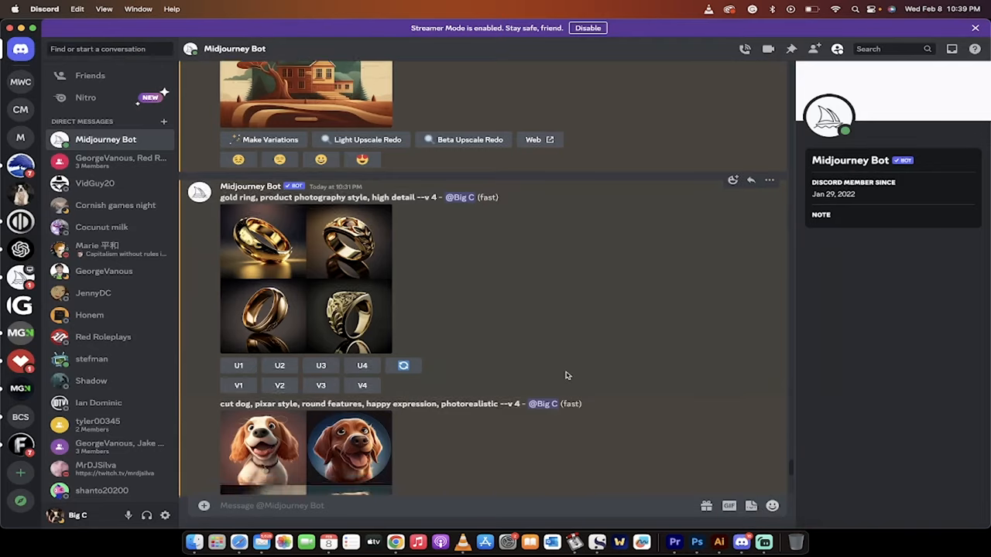
left_click(349, 452)
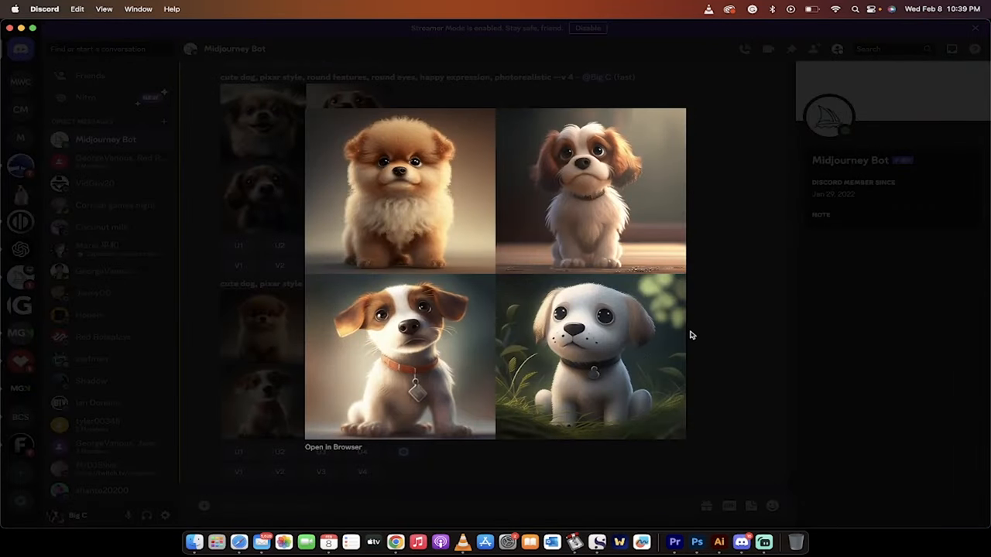
mouse_move(726, 336)
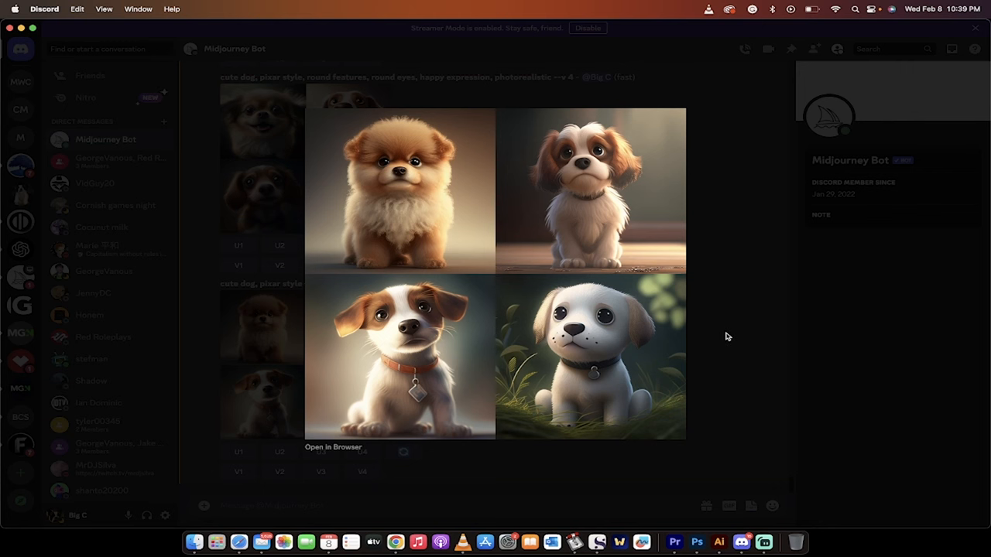